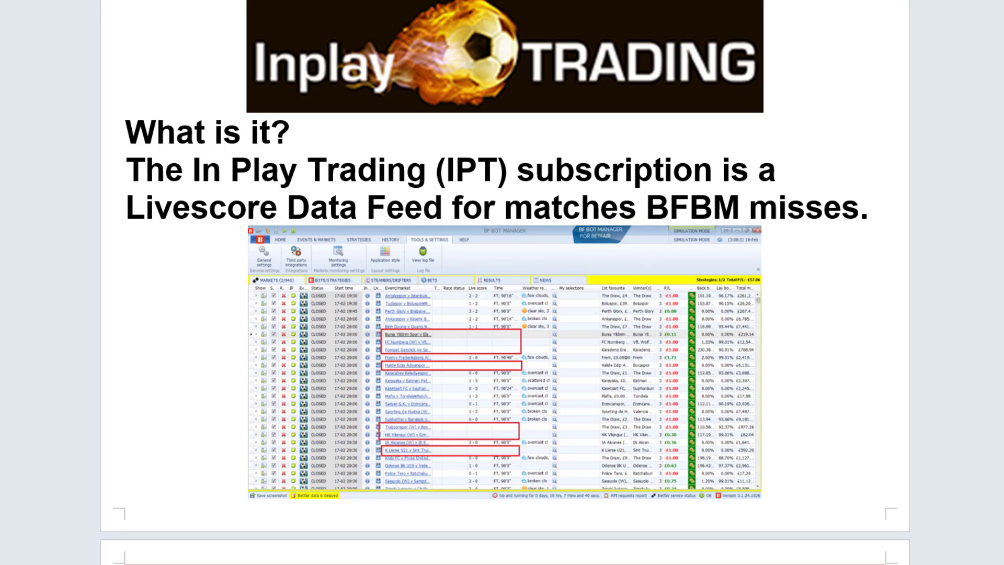
# Move from the 'What is it?' IPT page to the '2 Winning Draw Systems' page
pyautogui.press('Right')
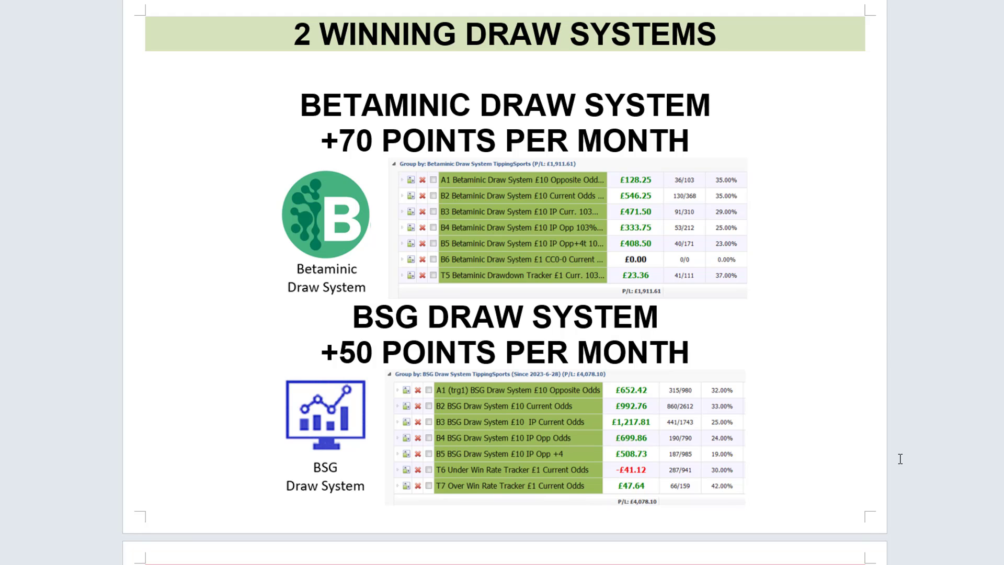
pyautogui.scroll(-3)
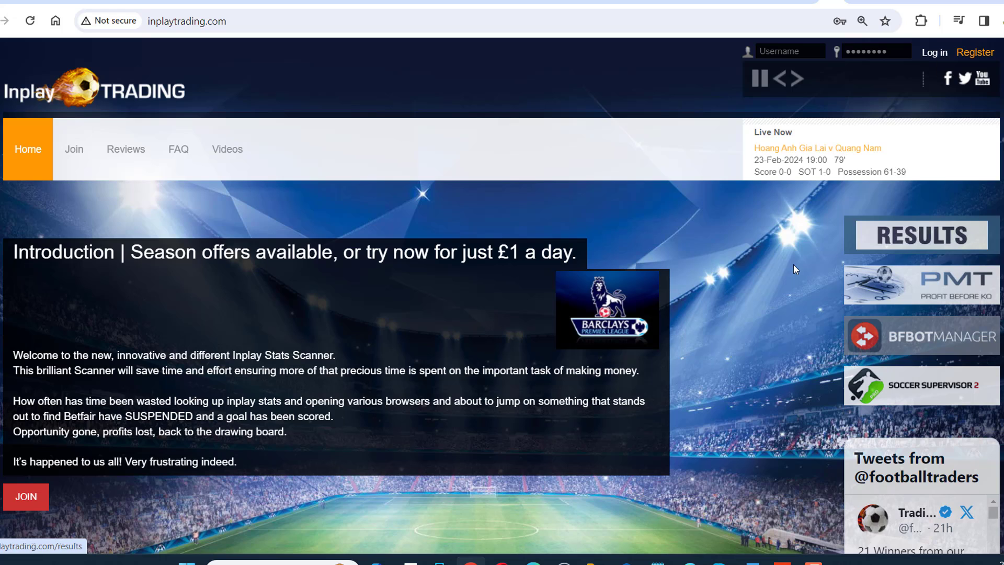
pyautogui.moveTo(456, 221)
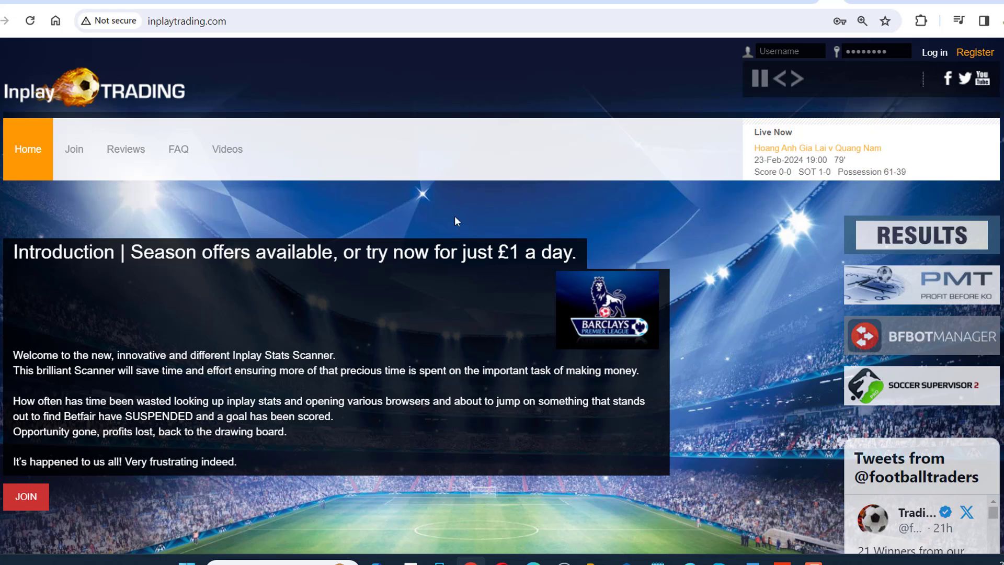
pyautogui.moveTo(582, 253)
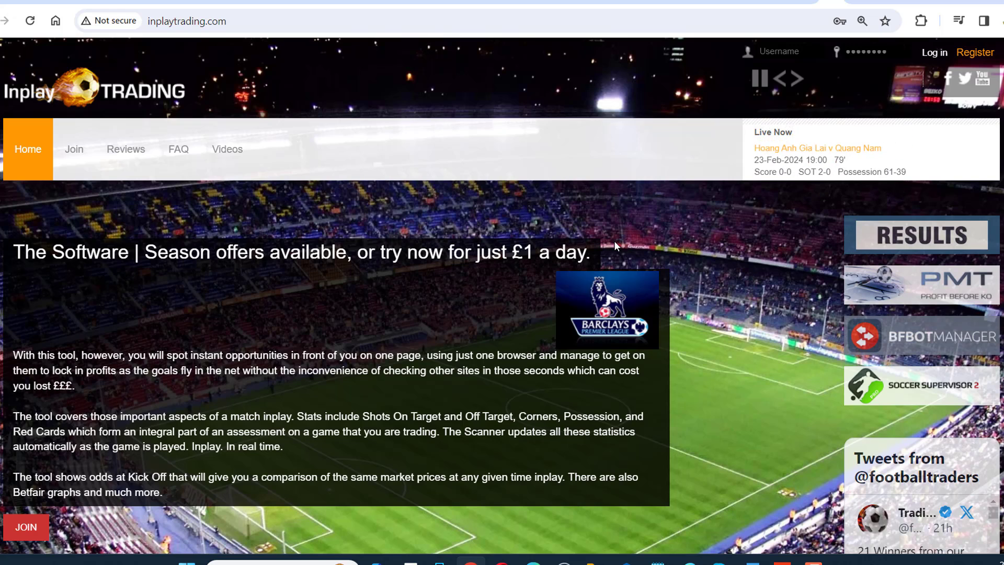
# Show the FAQ answer 'How much does it cost?' with the subscription prices
pyautogui.click(179, 149)
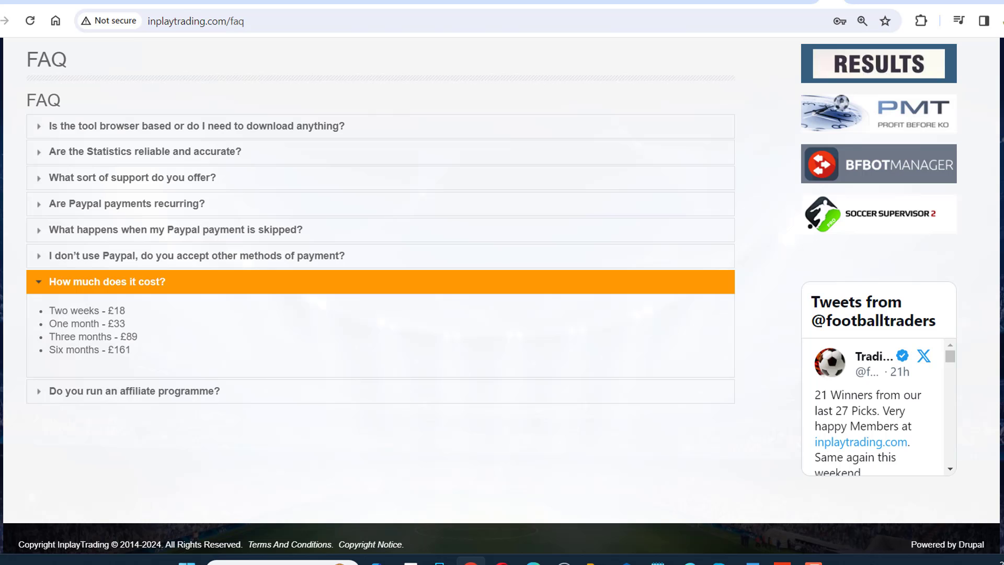
pyautogui.moveTo(130, 318)
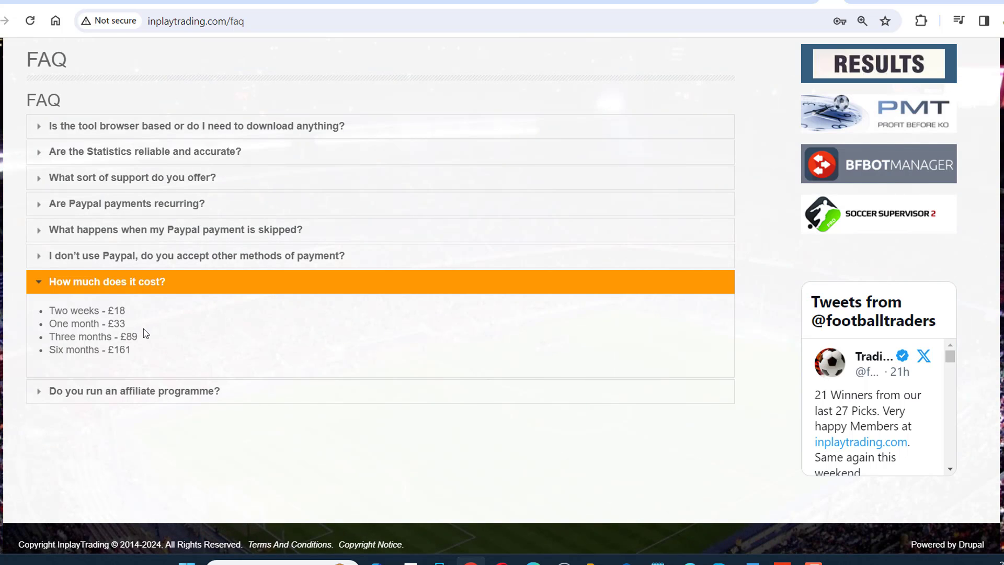
pyautogui.moveTo(157, 351)
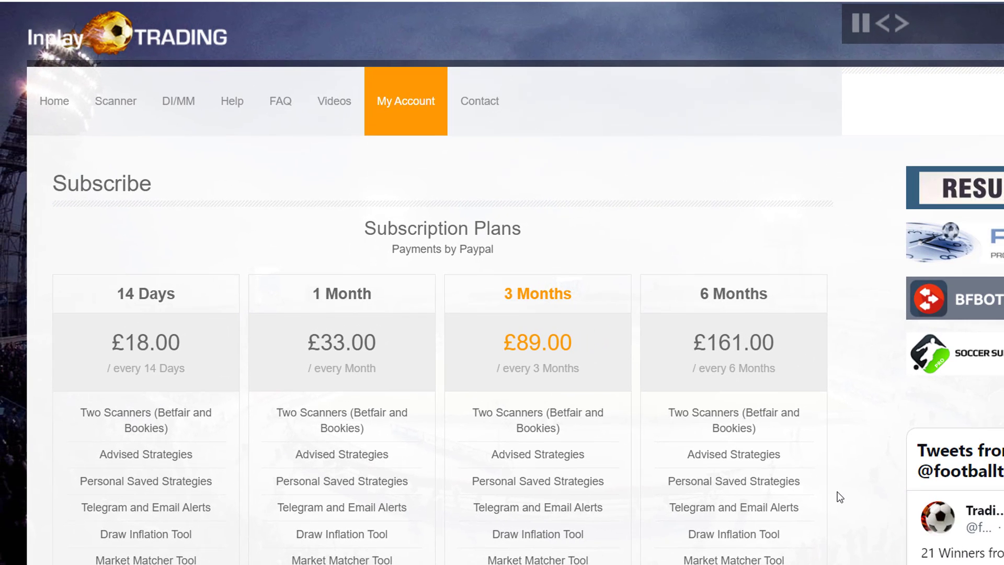
pyautogui.moveTo(406, 107)
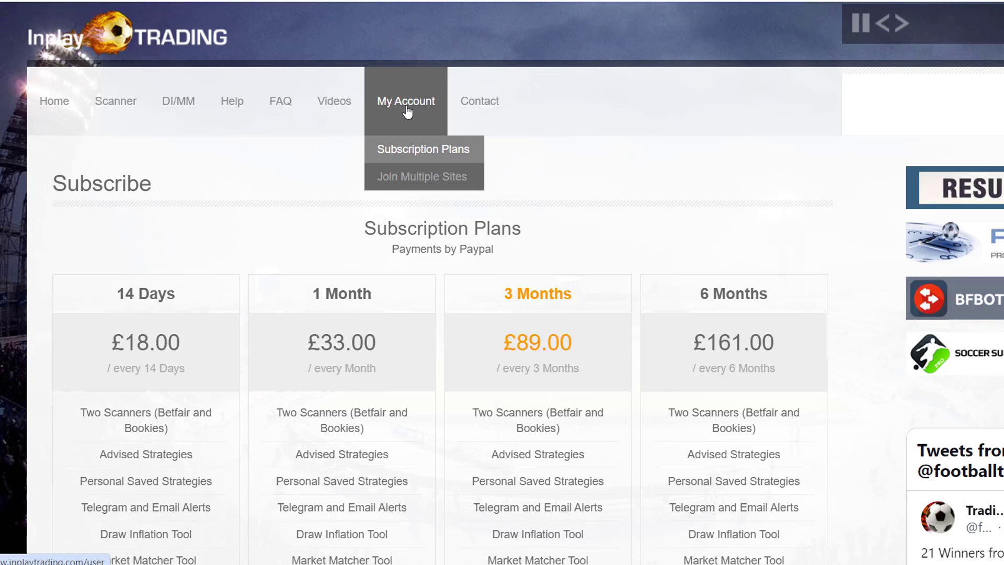
pyautogui.moveTo(422, 119)
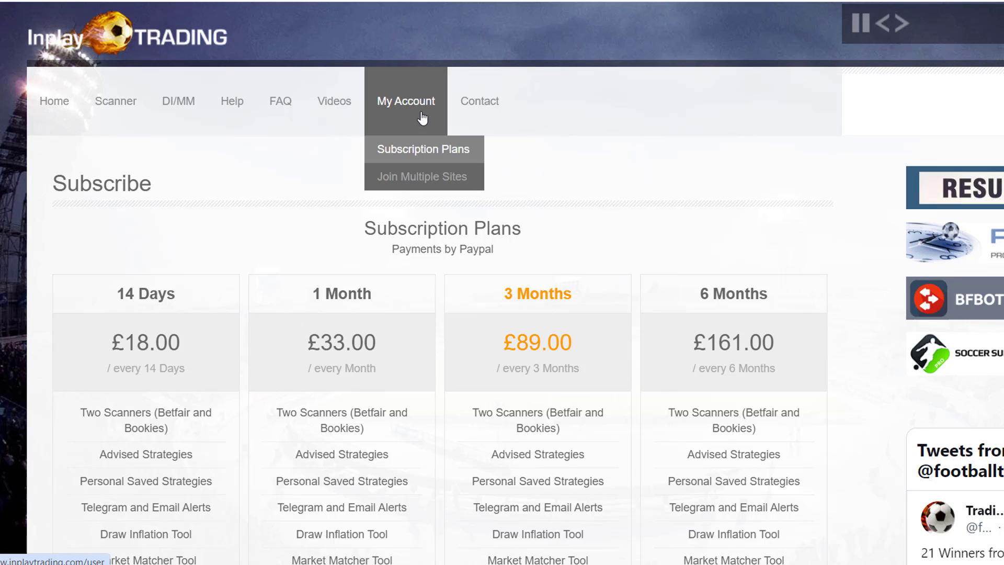
pyautogui.moveTo(440, 152)
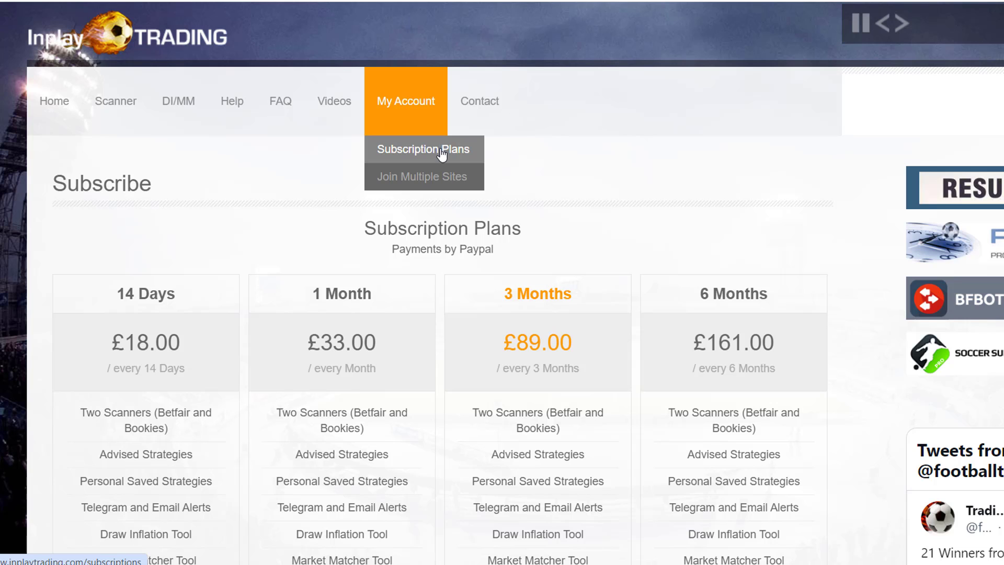
# Scroll to the 14-day, 1-month, 3-month and 6-month plans with their Subscribe buttons
pyautogui.scroll(-3)
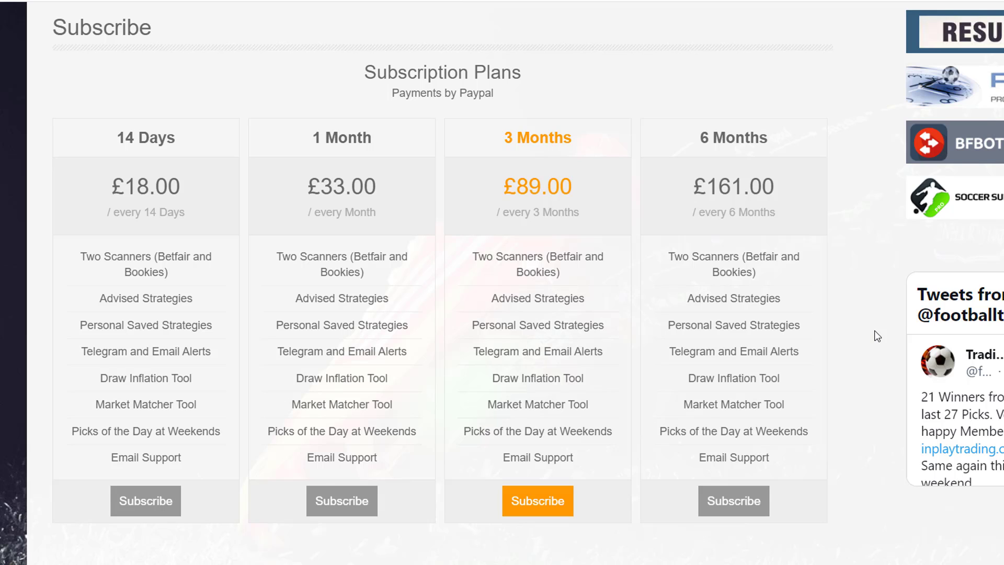
pyautogui.scroll(-3)
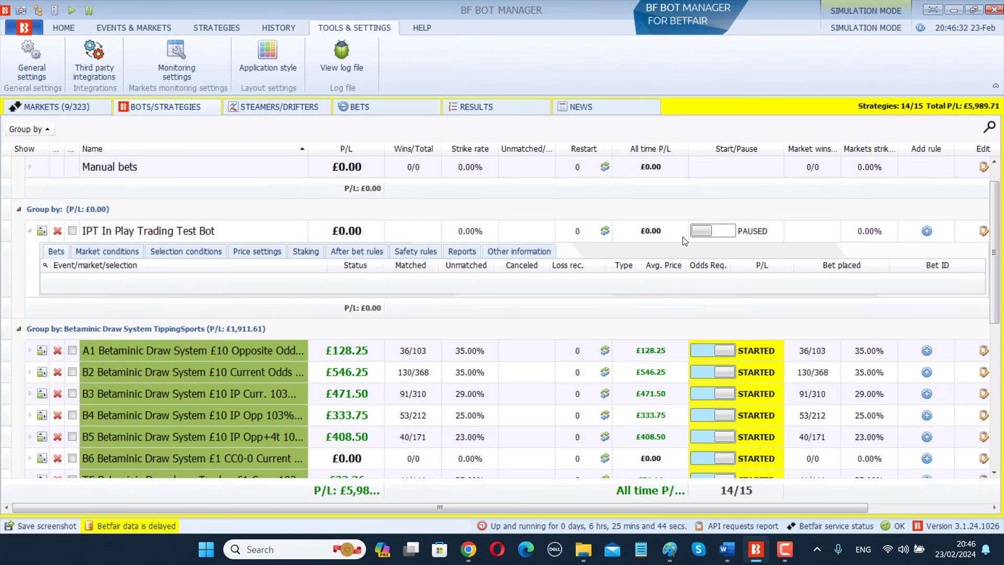
# View the bets history of simulated back and lay bets, then return to Tools & Settings
pyautogui.click(278, 27)
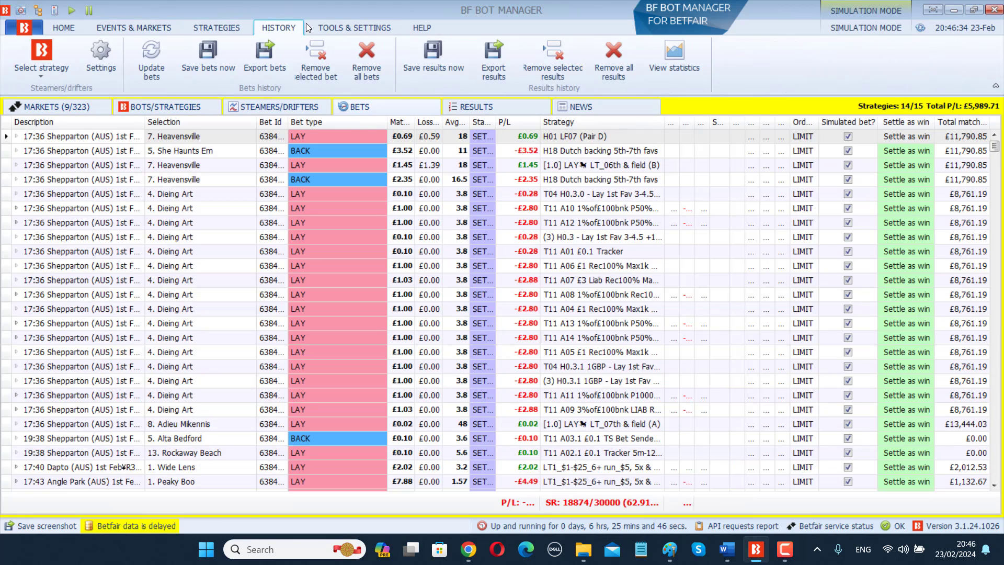
pyautogui.click(353, 27)
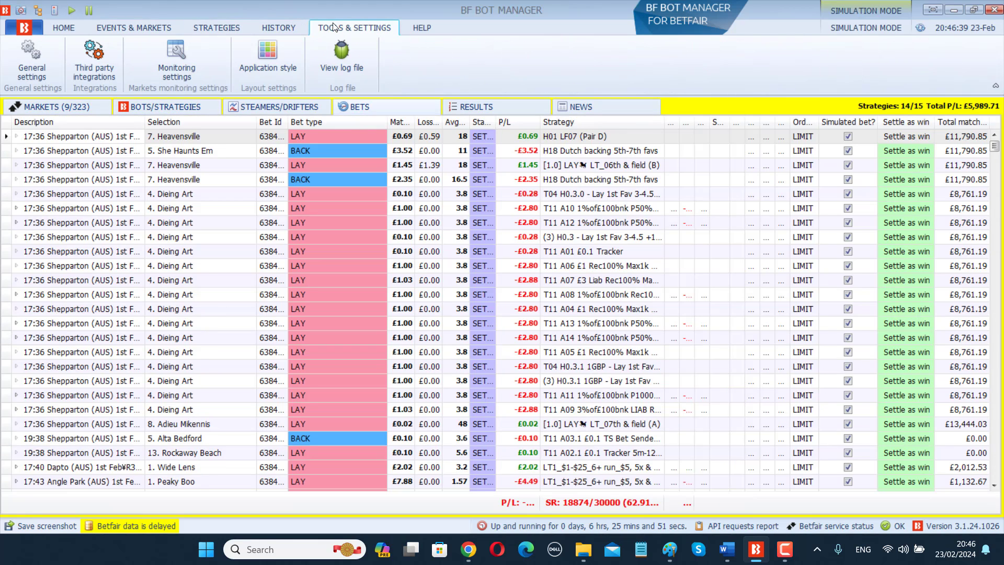
pyautogui.moveTo(98, 53)
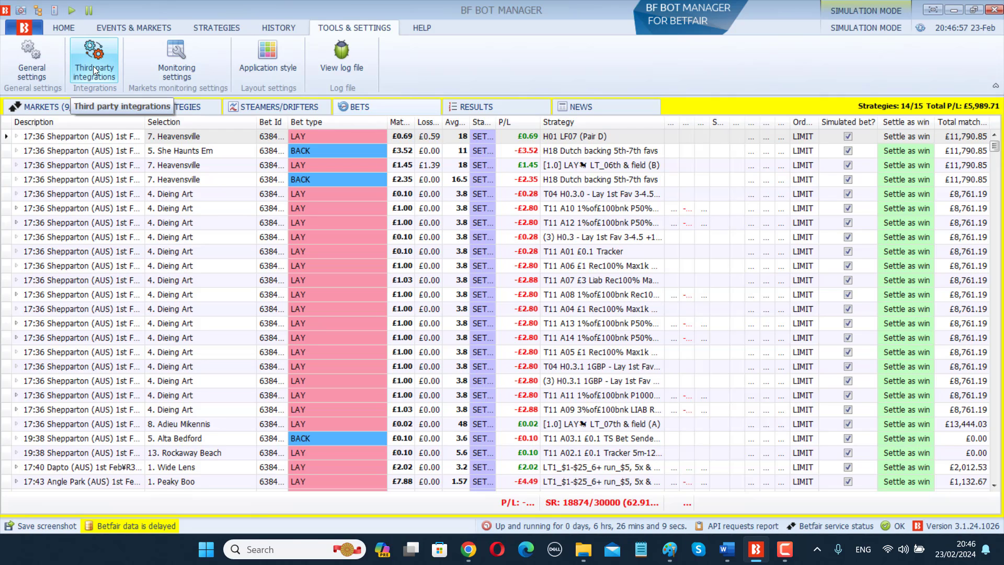
pyautogui.moveTo(110, 54)
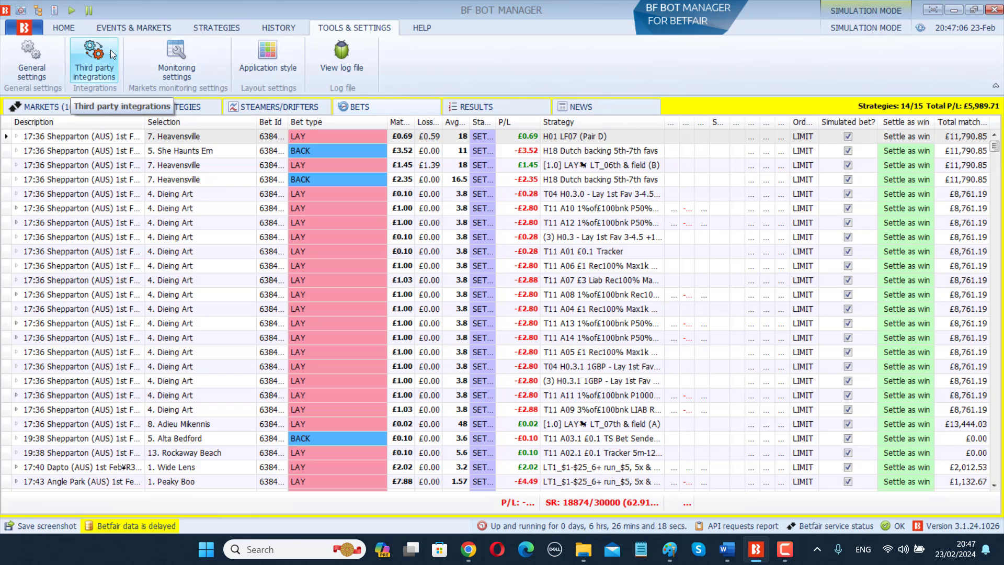
pyautogui.click(93, 57)
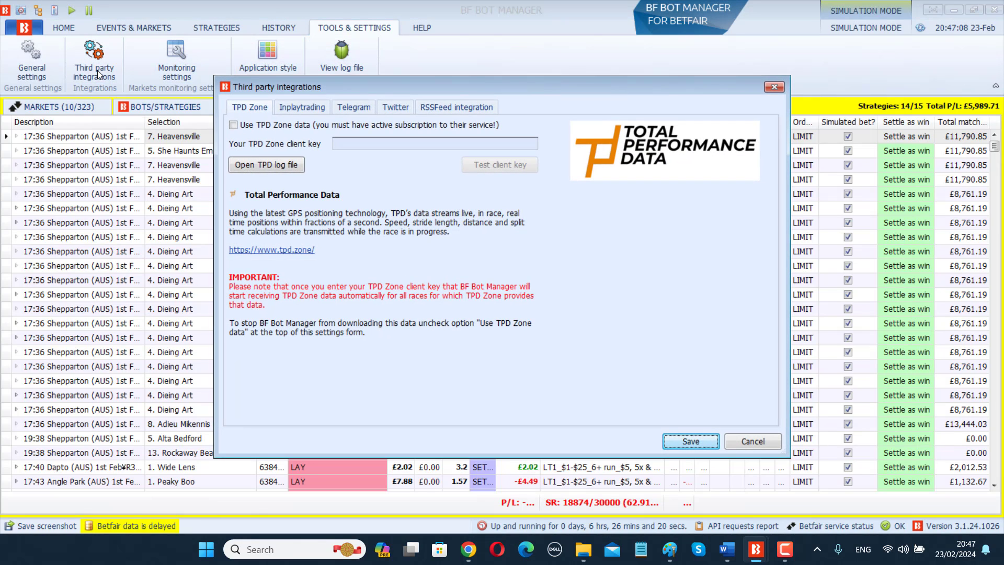
pyautogui.click(301, 106)
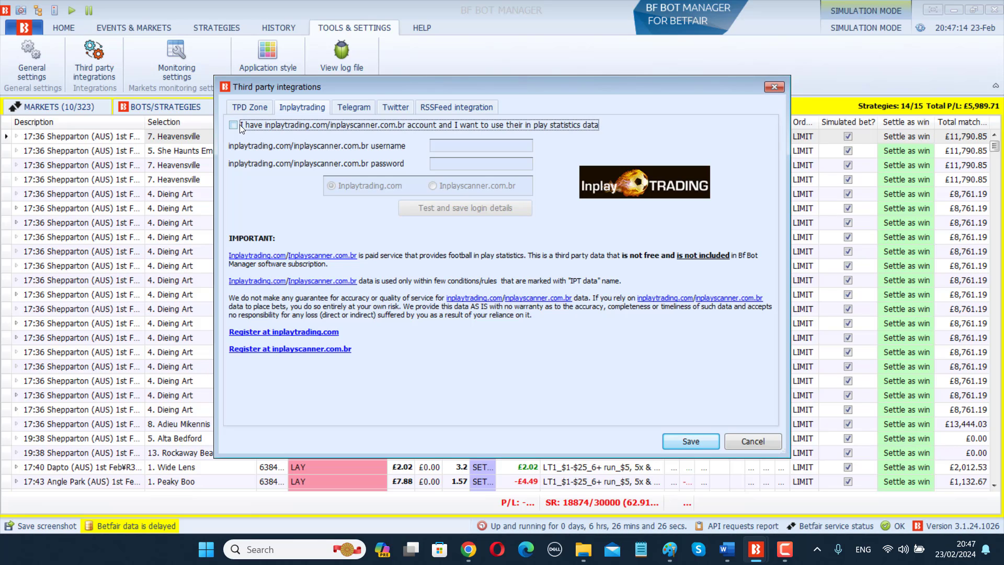
pyautogui.click(233, 125)
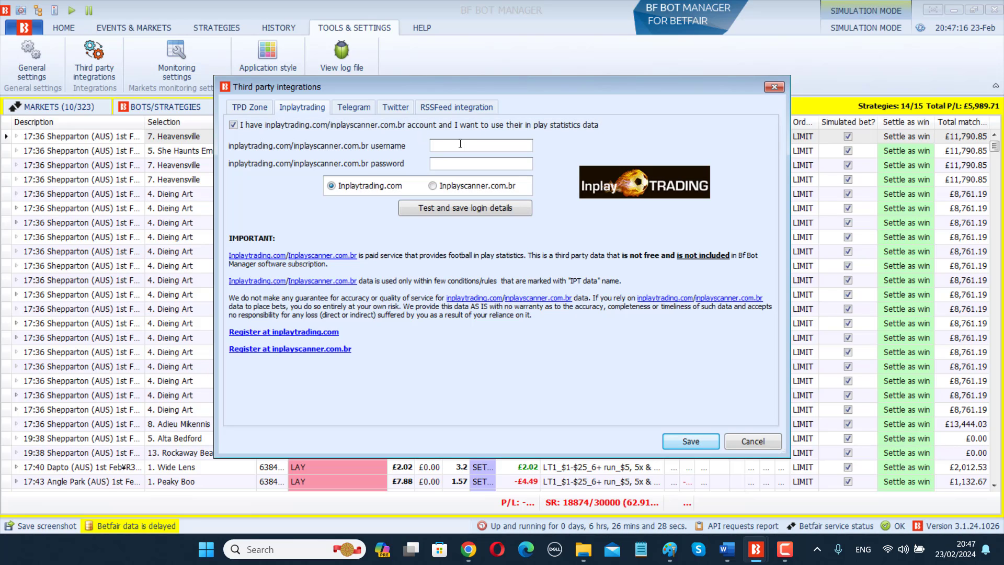
pyautogui.write('u')
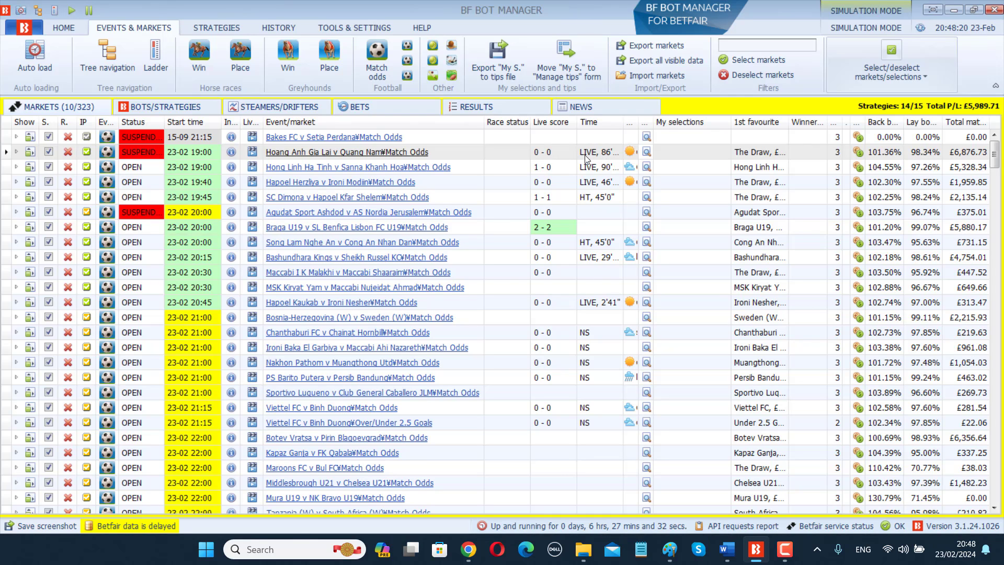
pyautogui.moveTo(573, 152)
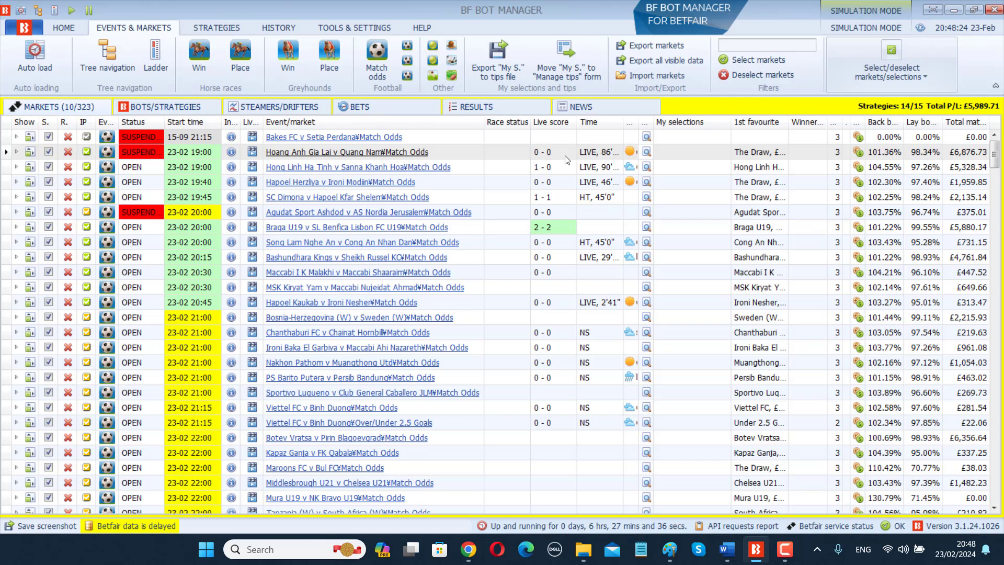
pyautogui.moveTo(562, 219)
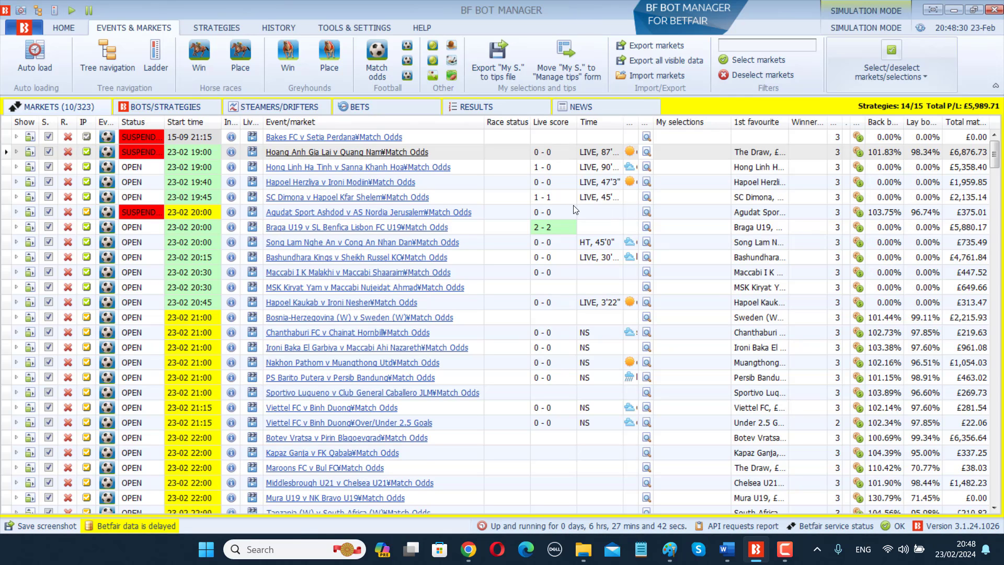
pyautogui.moveTo(589, 221)
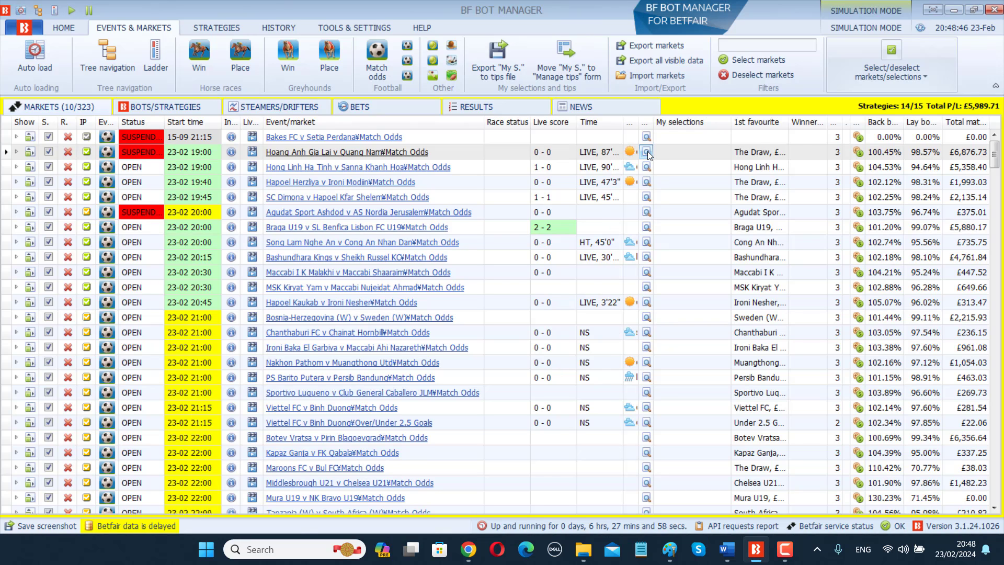
pyautogui.click(646, 153)
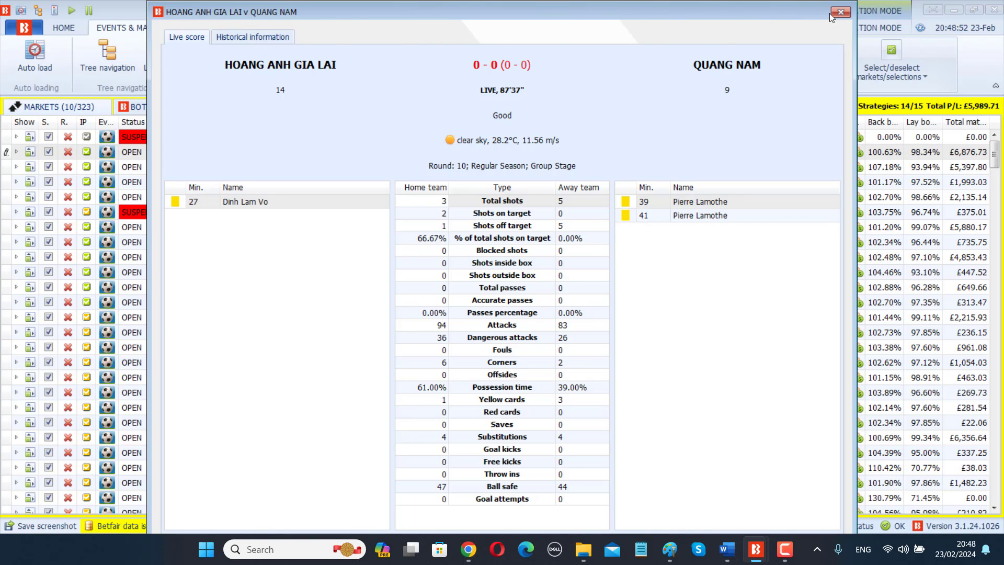
pyautogui.click(839, 11)
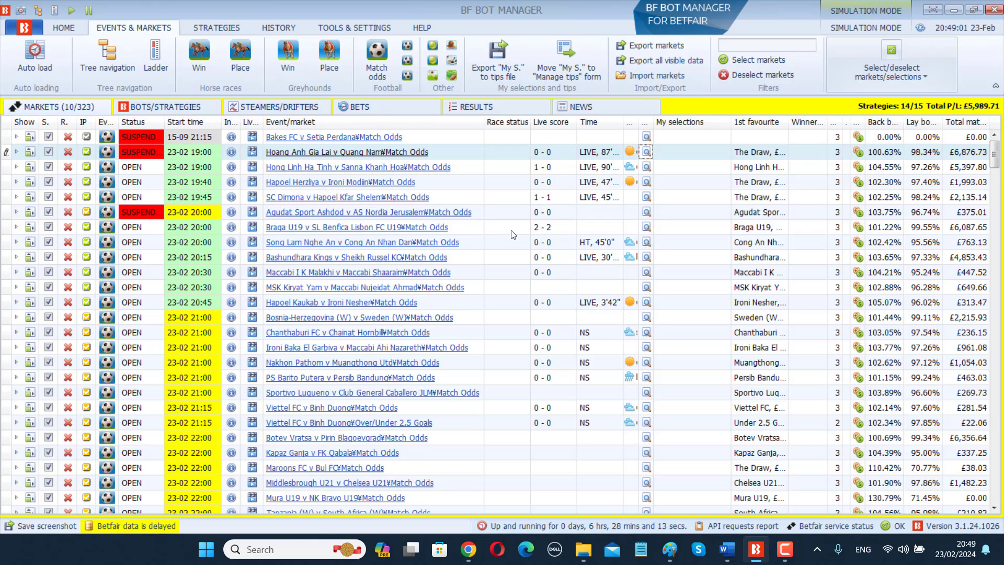
# Bring up the Column Chooser customization list from the markets table header
pyautogui.rightClick(507, 121)
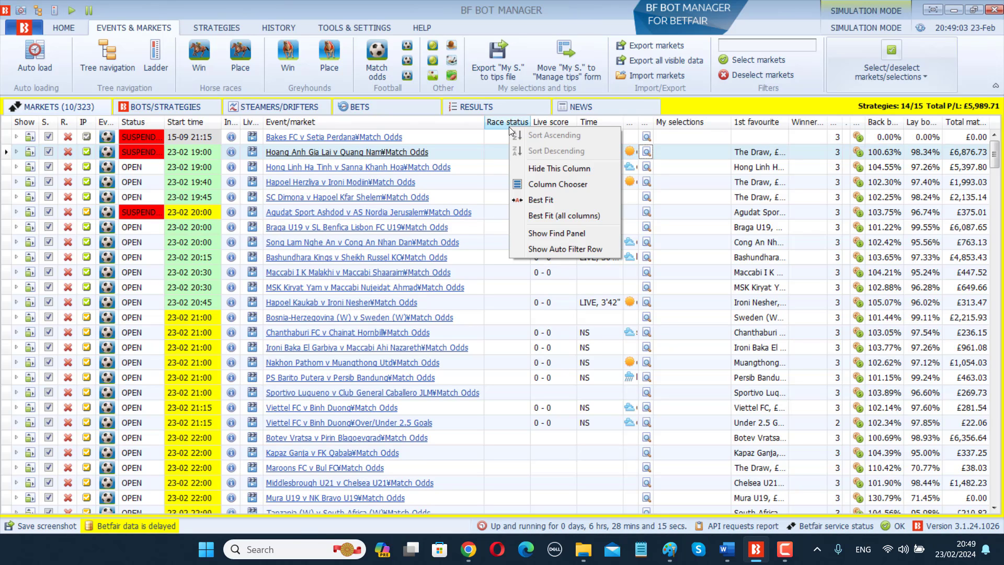
pyautogui.moveTo(504, 130)
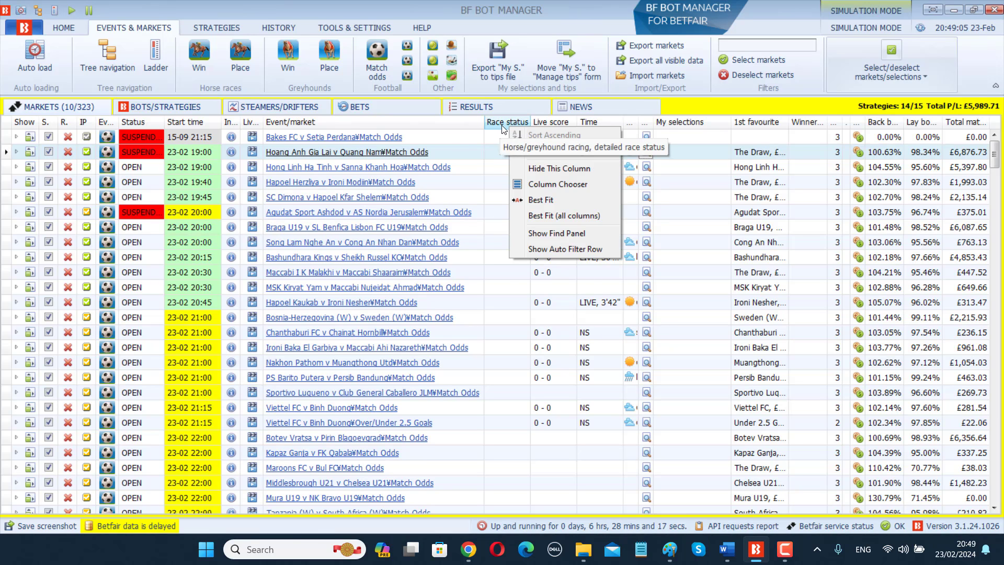
pyautogui.click(558, 184)
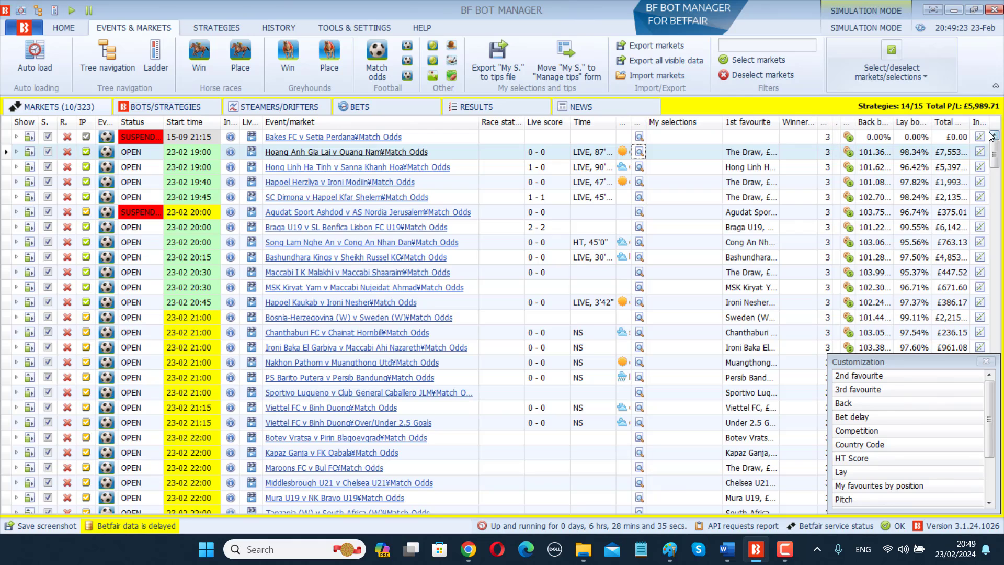
pyautogui.moveTo(882, 125)
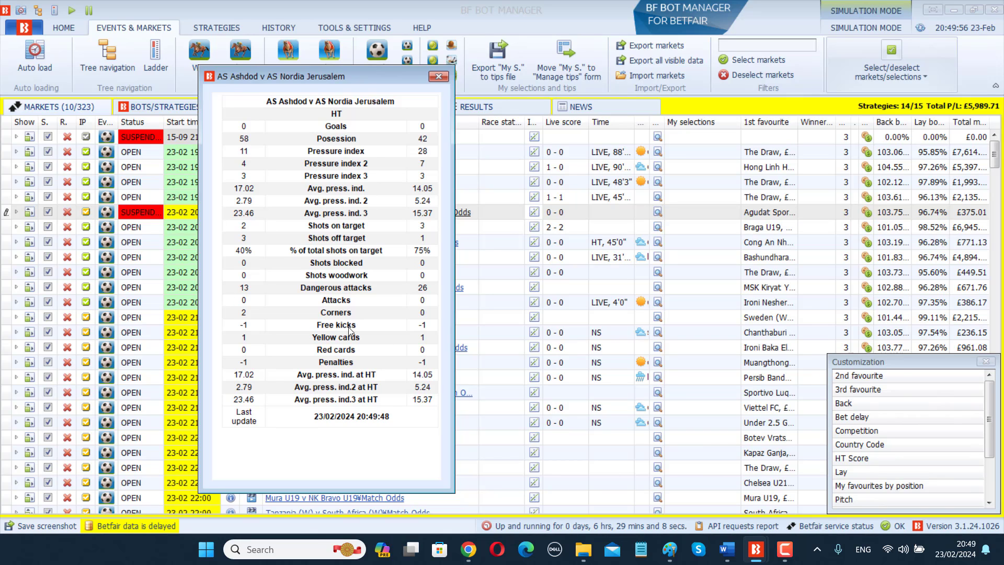
# Close the AS Ashdod v AS Nordia Jerusalem half-time statistics popup
pyautogui.click(438, 77)
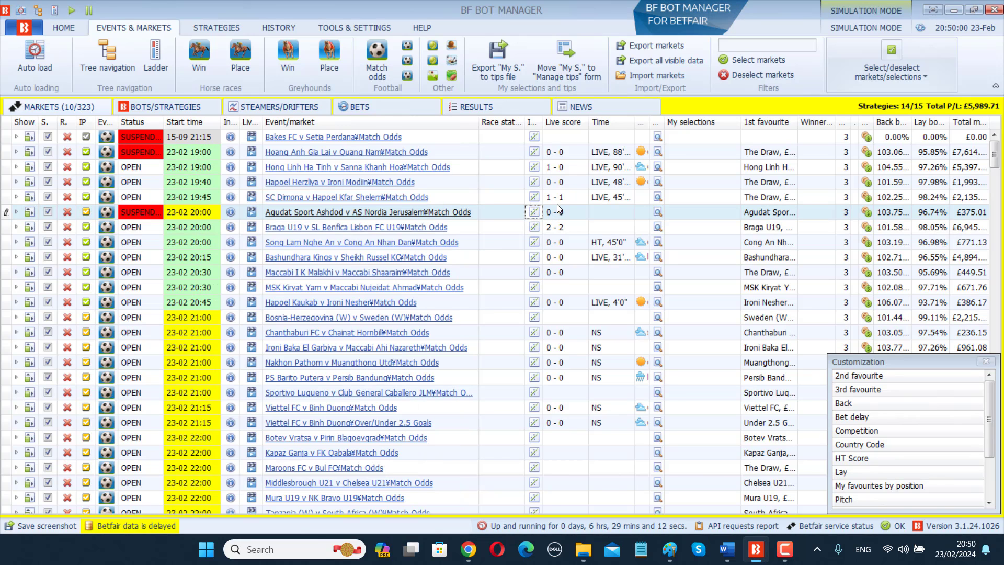
pyautogui.moveTo(566, 223)
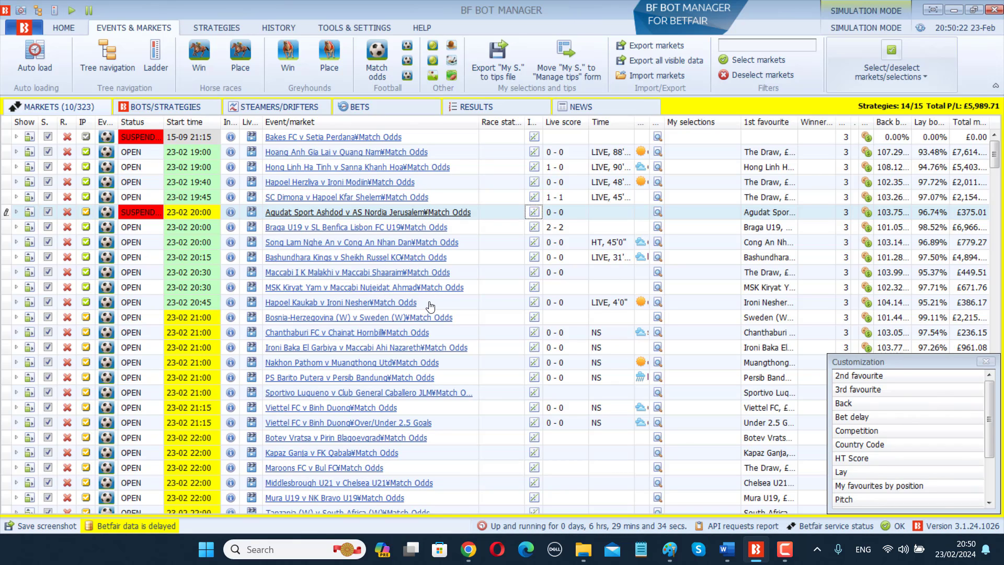
# Read the DRAW SYSTEM USERS section of the IPT setup document, then return to the strategies list
pyautogui.click(725, 549)
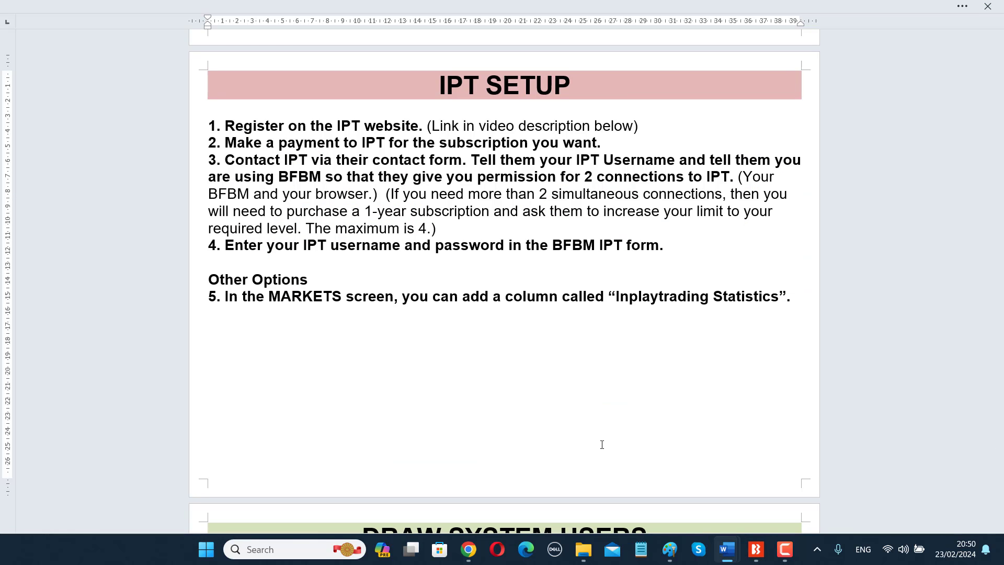
pyautogui.scroll(-3)
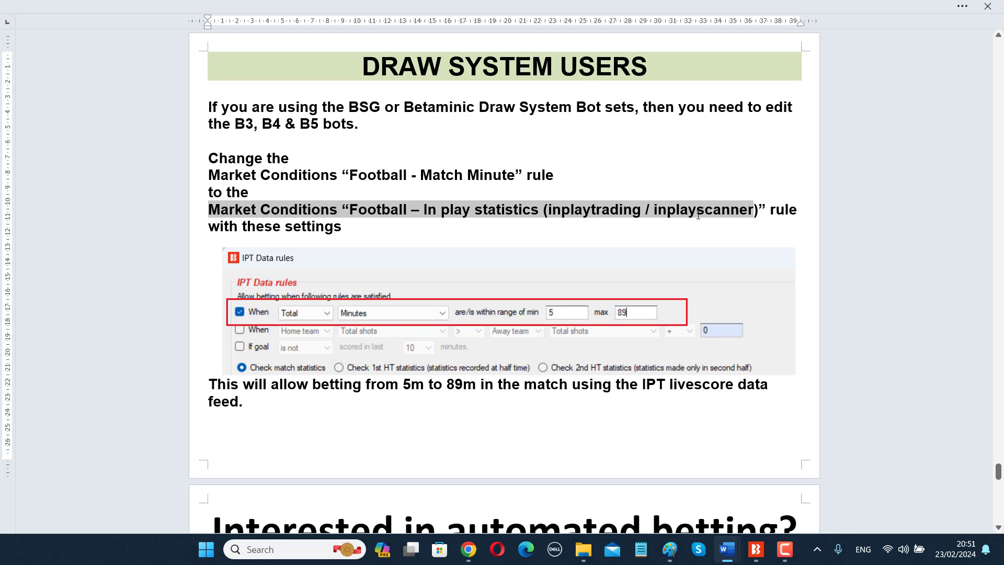
pyautogui.moveTo(589, 199)
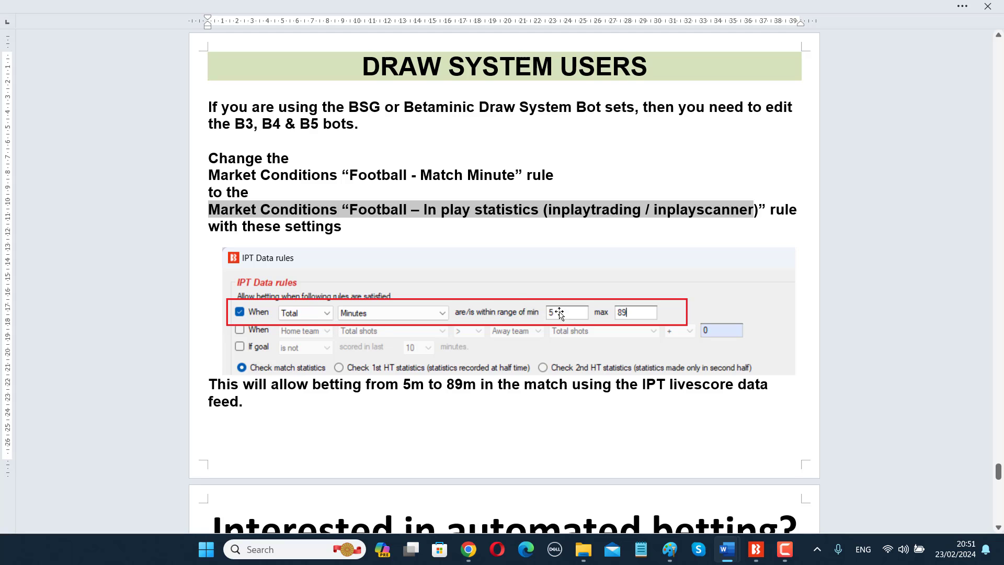
pyautogui.moveTo(618, 299)
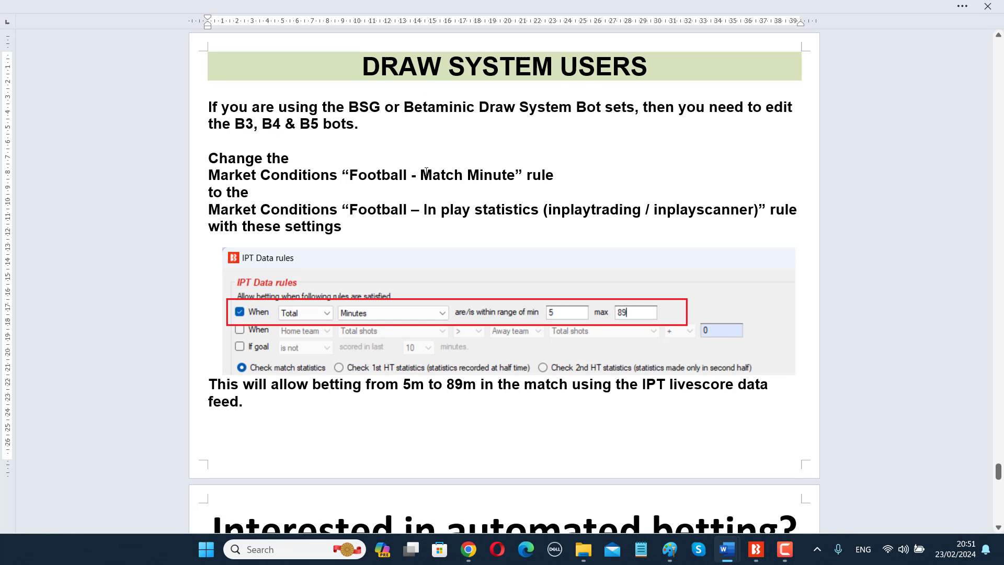
pyautogui.moveTo(464, 418)
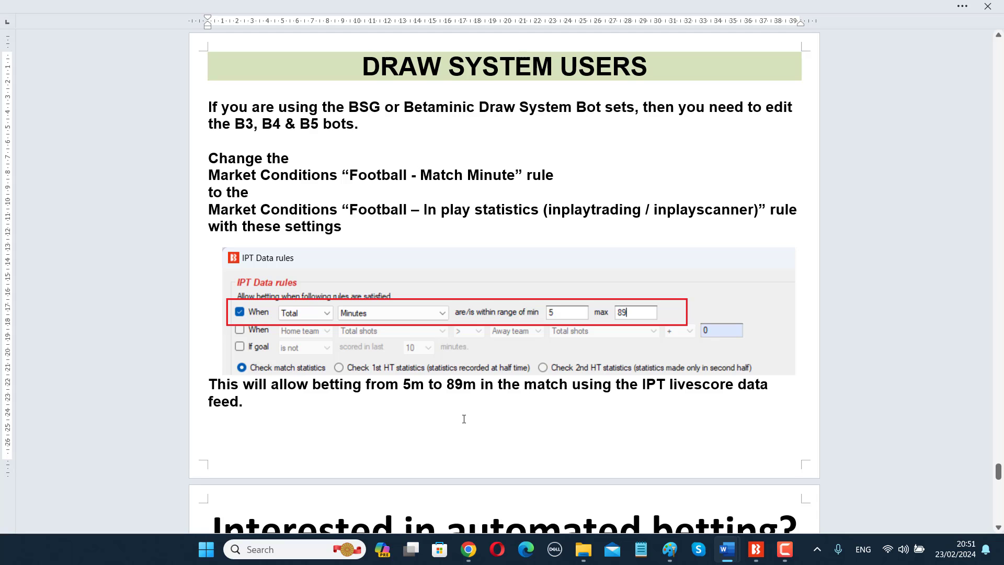
pyautogui.moveTo(401, 384); pyautogui.dragTo(445, 384)
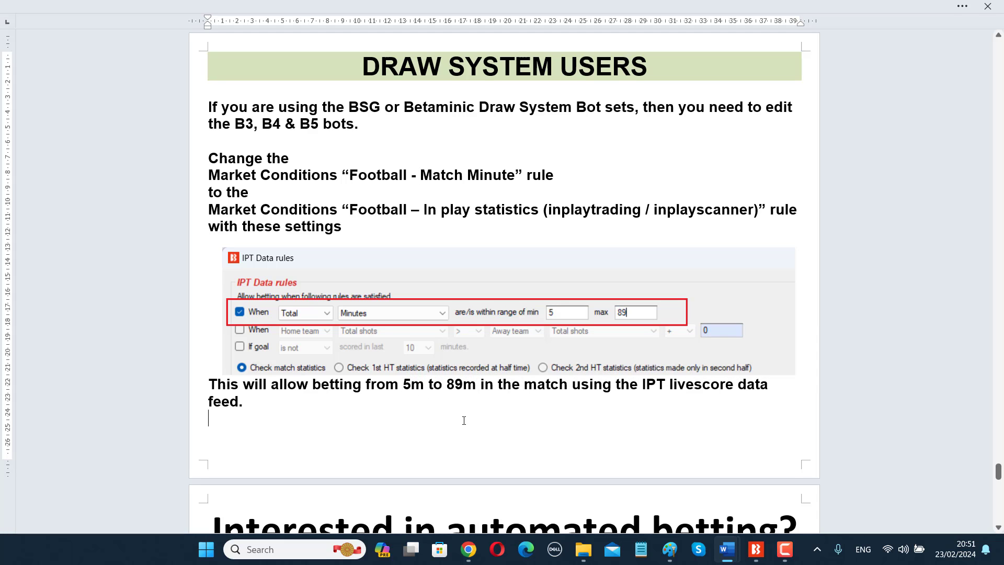
pyautogui.click(751, 549)
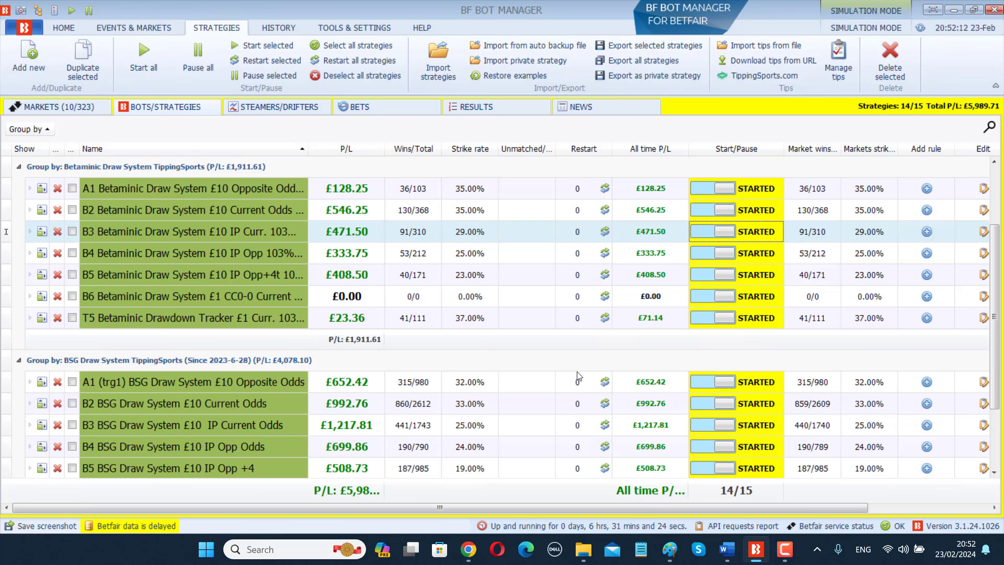
pyautogui.moveTo(517, 358)
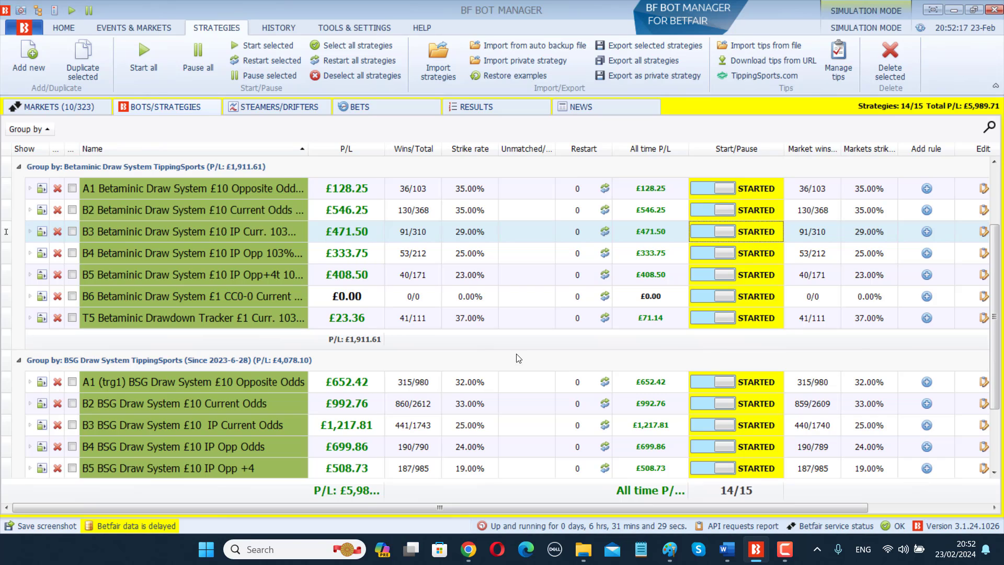
# Show the B3 Betaminic Draw System bot's market conditions and pause the bot
pyautogui.click(29, 231)
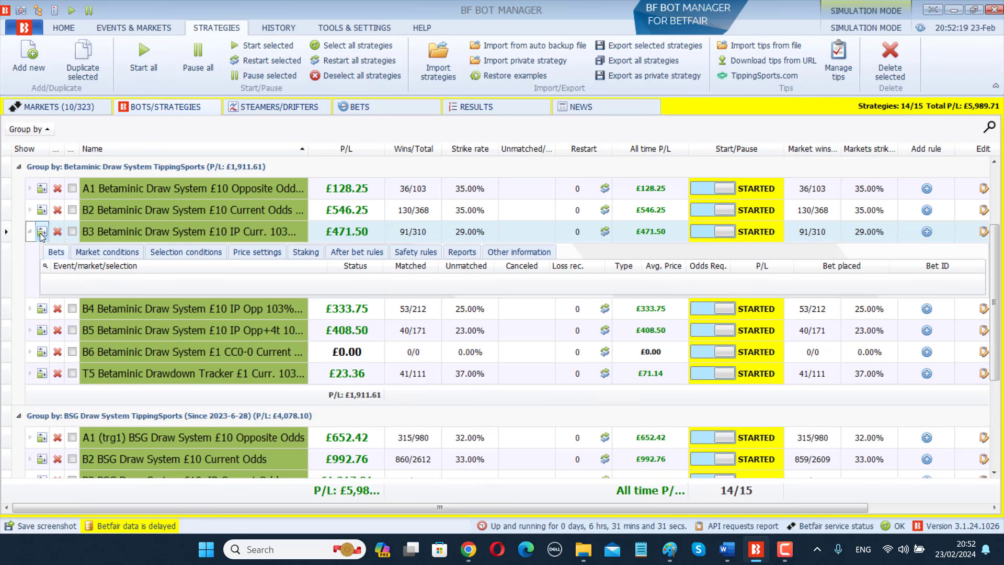
pyautogui.click(186, 252)
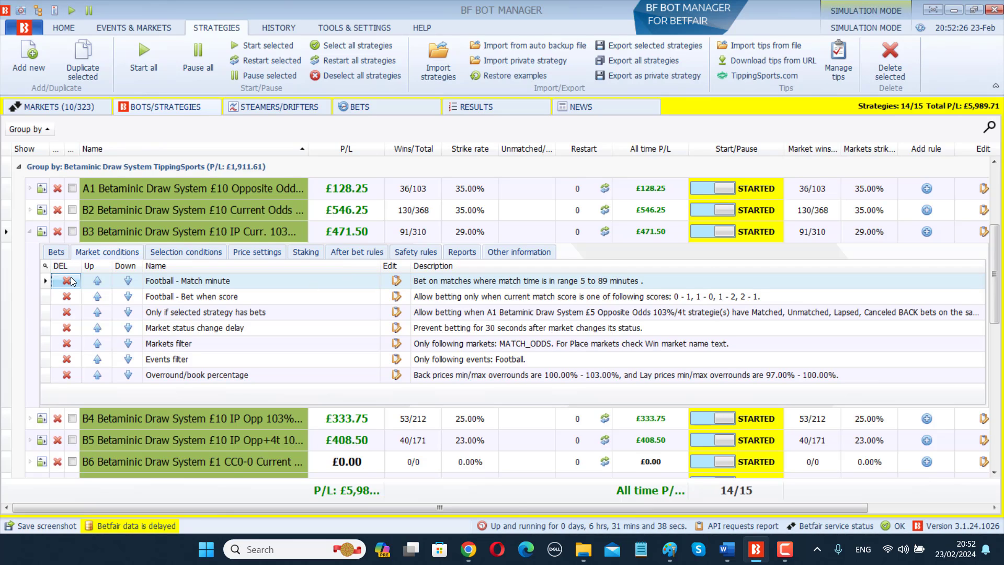
pyautogui.click(713, 231)
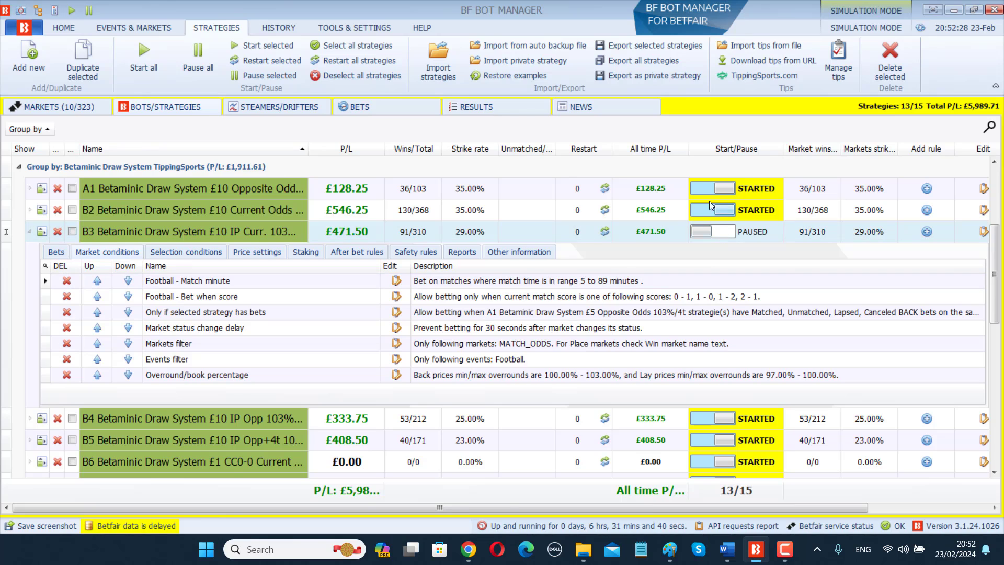
pyautogui.moveTo(351, 297)
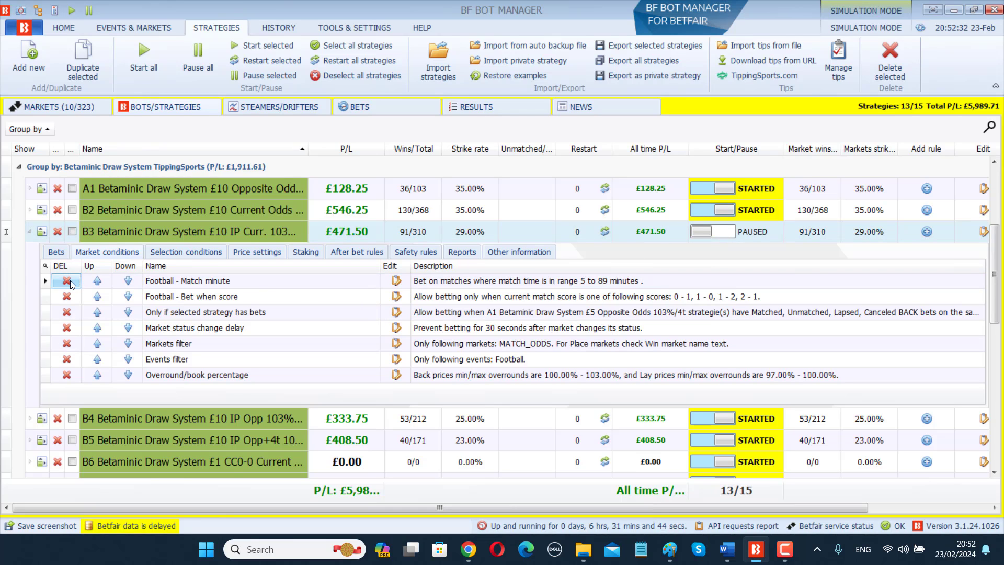
# Remove B3's 'Football - Match minute' rule and confirm the deletion
pyautogui.click(67, 280)
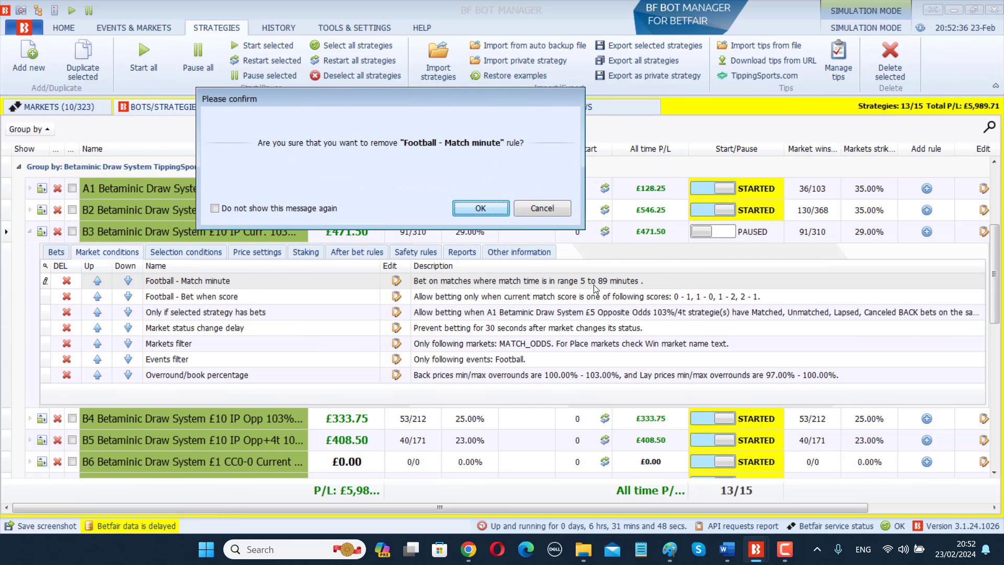
pyautogui.click(481, 208)
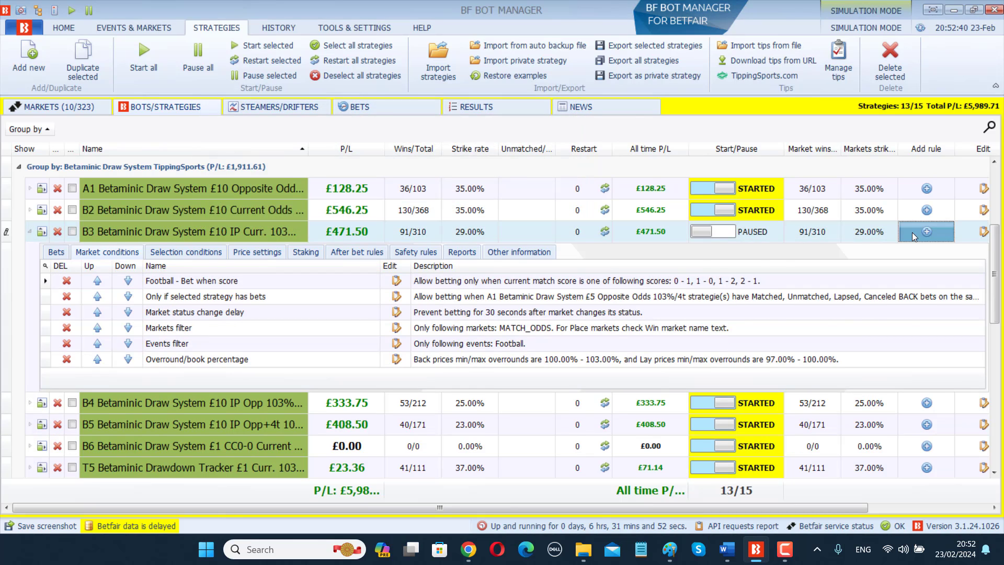
# Add an In play statistics rule to B3: Total Minutes min 5, max 89, and save it
pyautogui.click(926, 231)
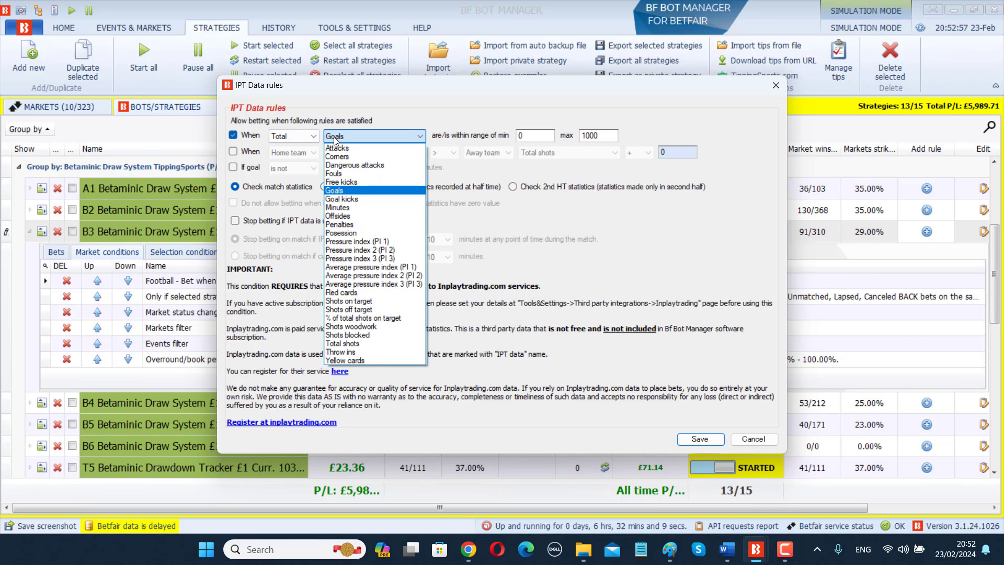
pyautogui.click(337, 207)
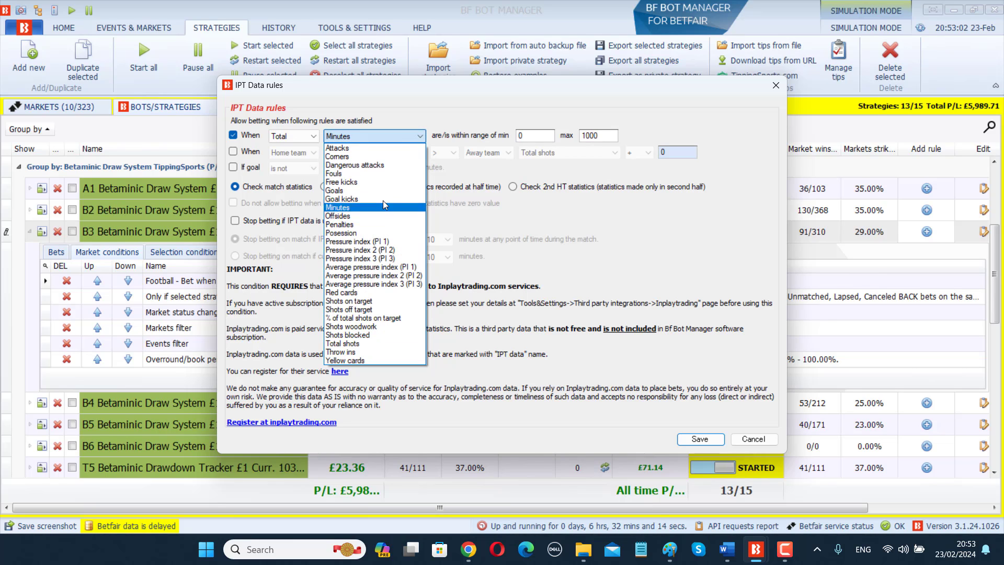
pyautogui.click(339, 207)
pyautogui.write('5')
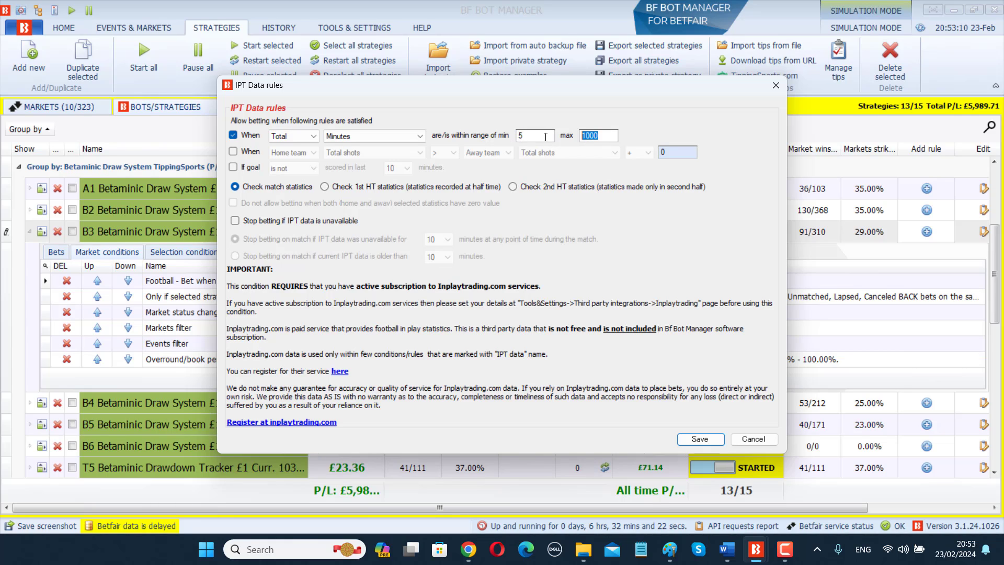
pyautogui.write('89')
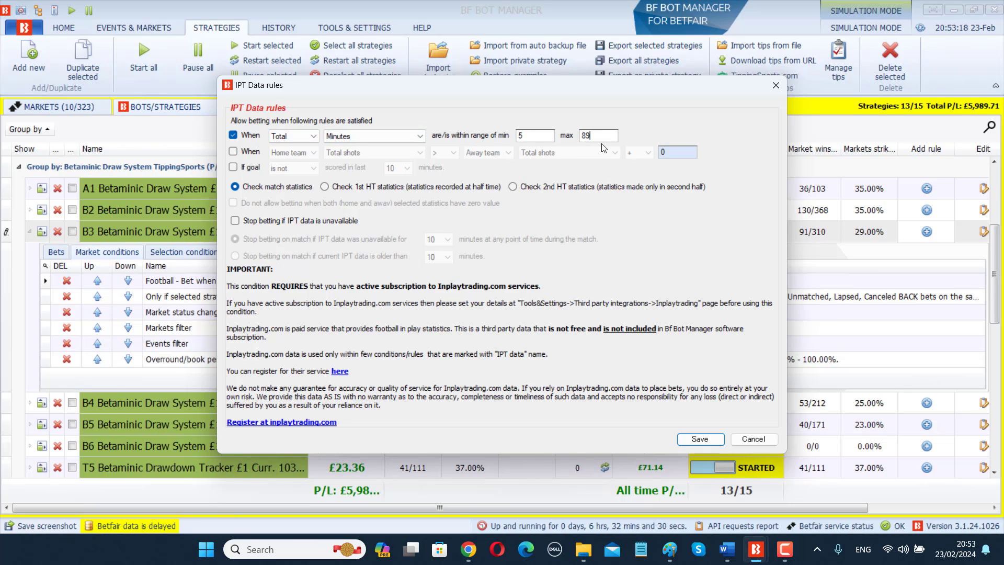
pyautogui.moveTo(370, 82)
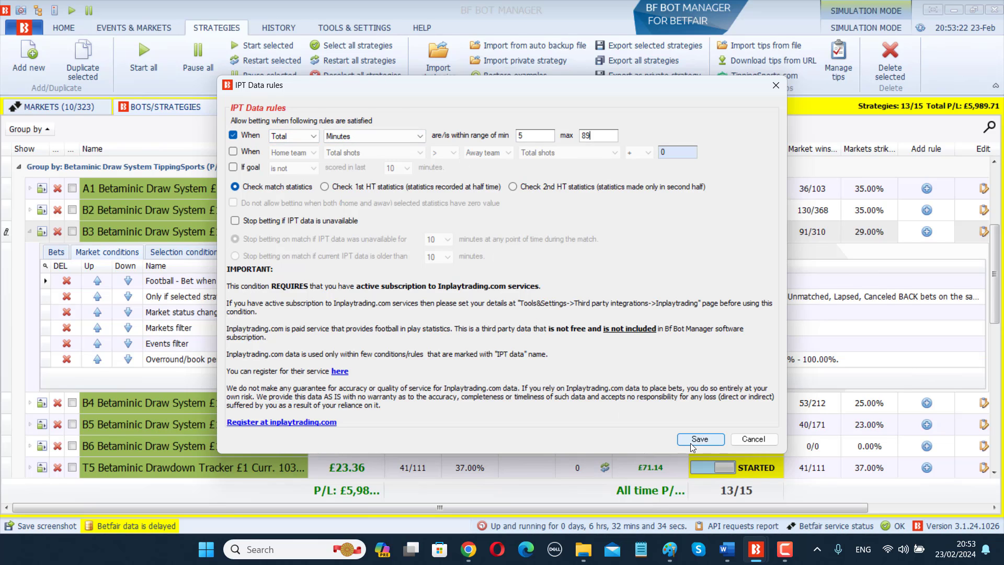
pyautogui.click(700, 438)
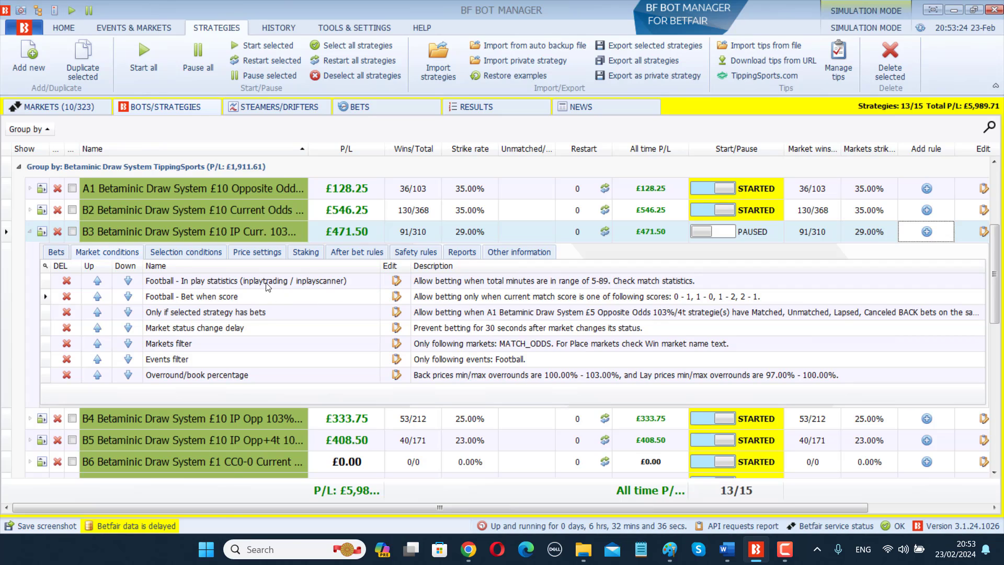
pyautogui.moveTo(627, 281)
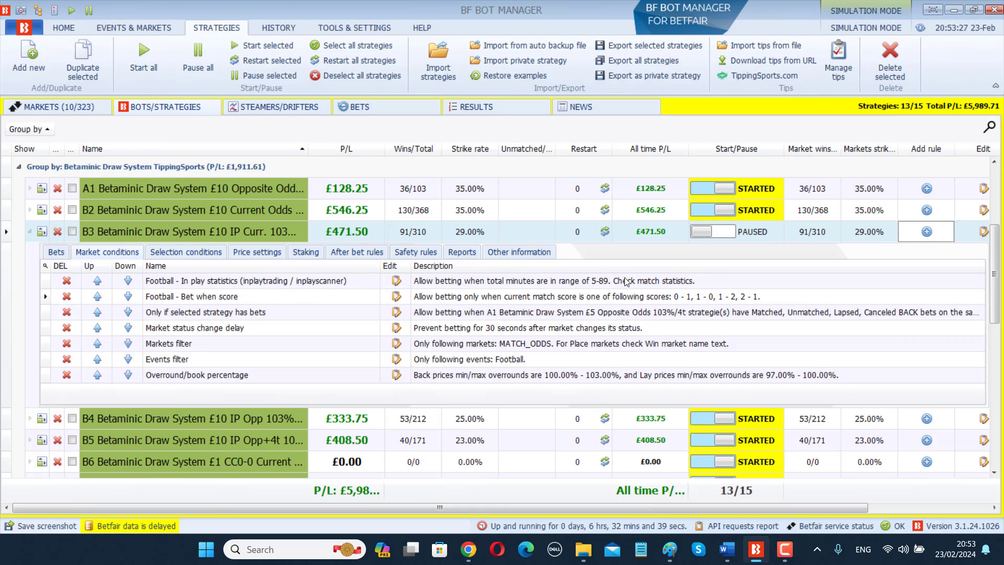
# Set B3 back to Started so 14 of 15 strategies are running
pyautogui.click(711, 231)
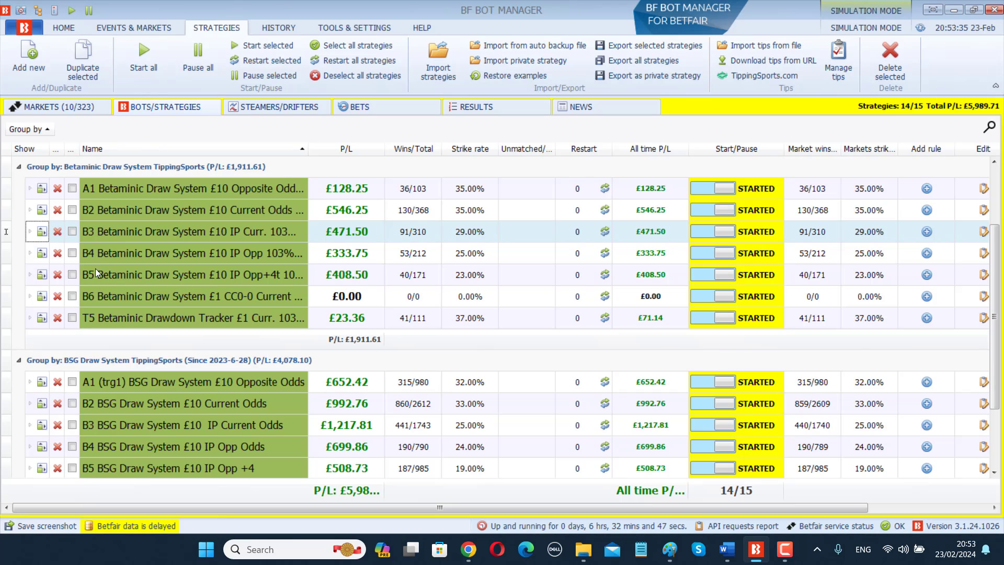
pyautogui.moveTo(96, 274)
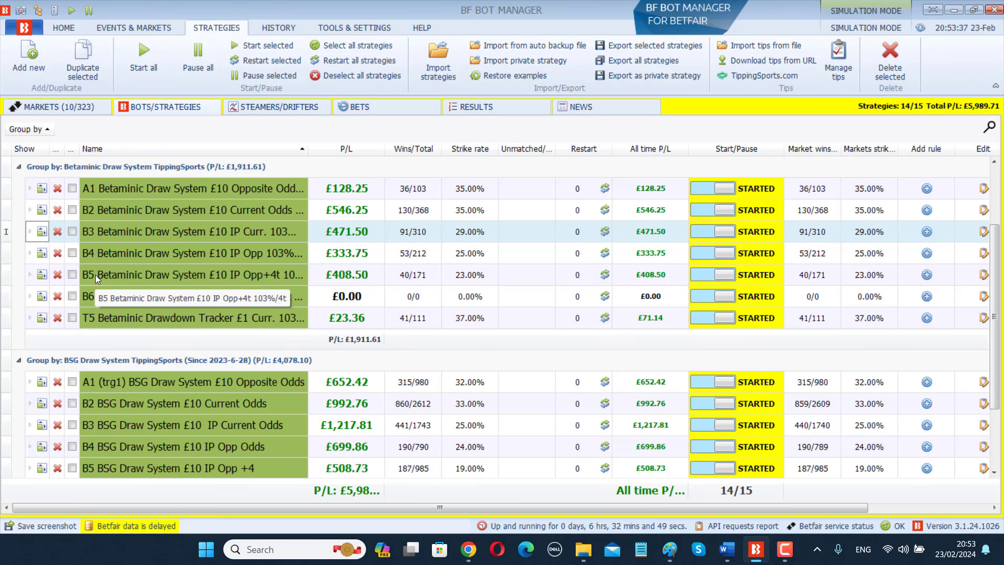
pyautogui.scroll(-3)
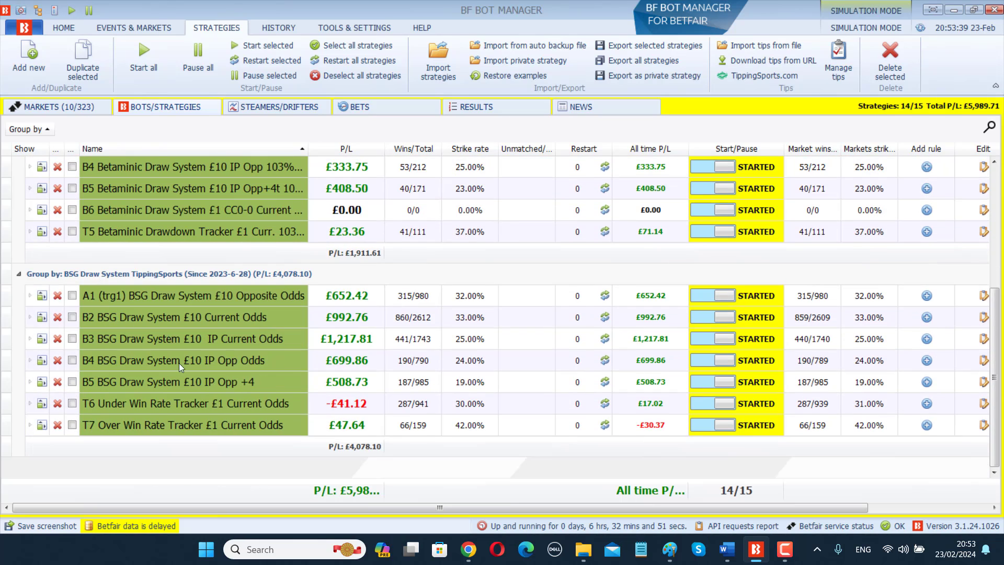
pyautogui.moveTo(93, 343)
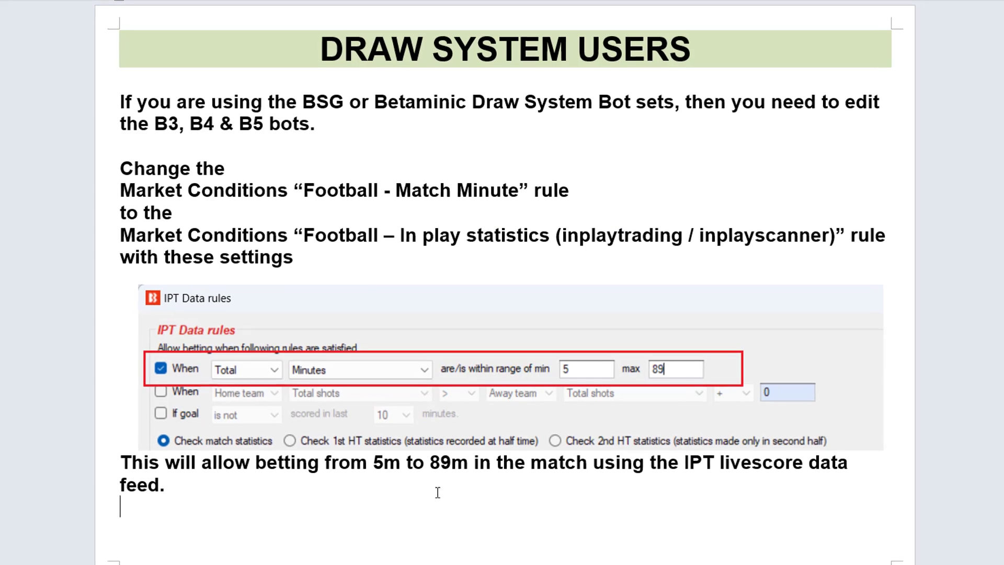
pyautogui.moveTo(483, 535)
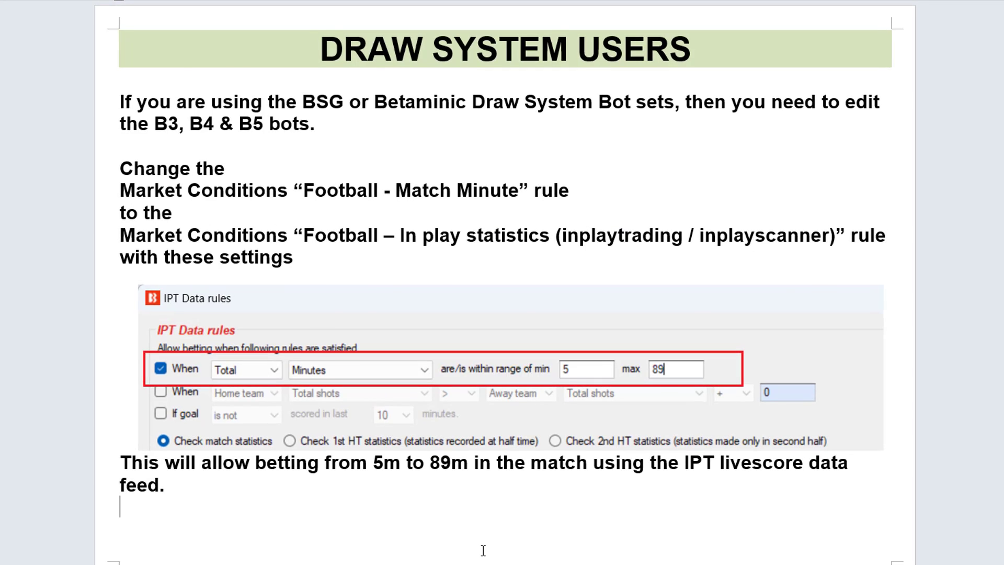